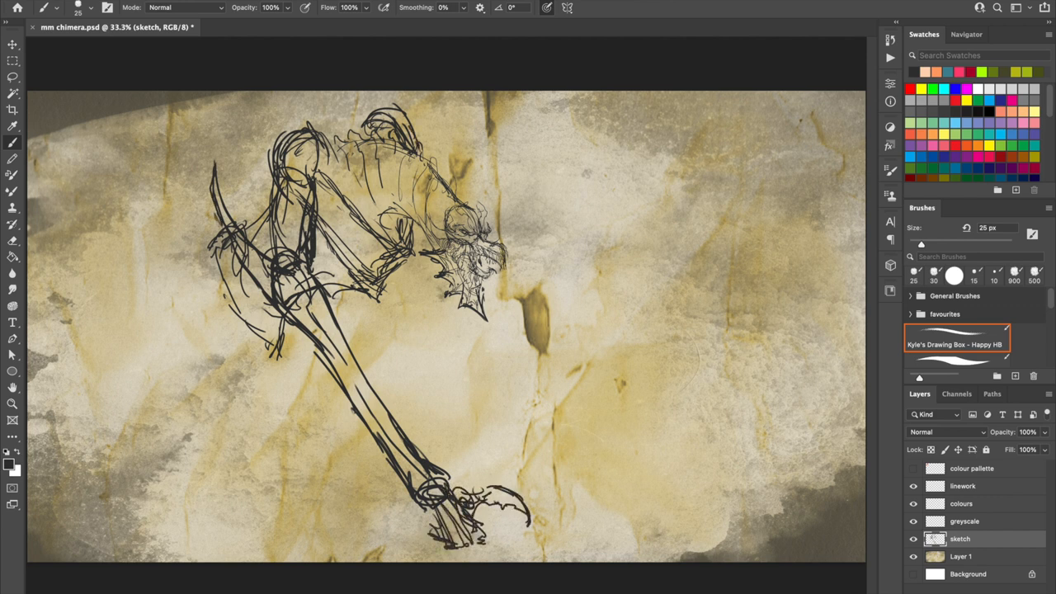
# - Sketch more of the chimera's body and hind legs in black on the sketch layer
pyautogui.moveTo(487, 281); pyautogui.dragTo(644, 479)
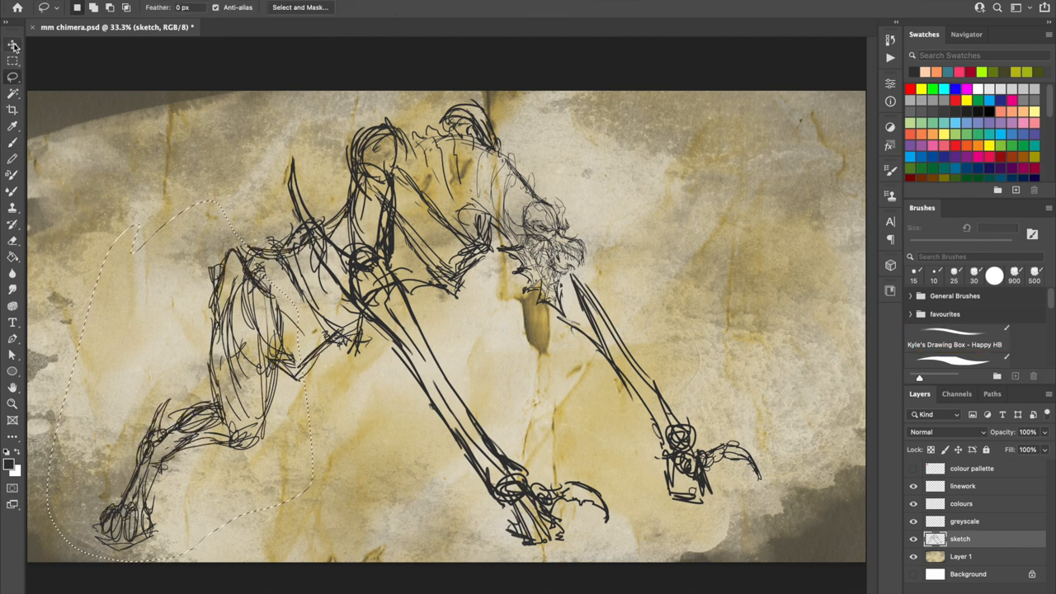
# - Pick the Brush tool to draw the chimera's long spiked tail
pyautogui.click(11, 64)
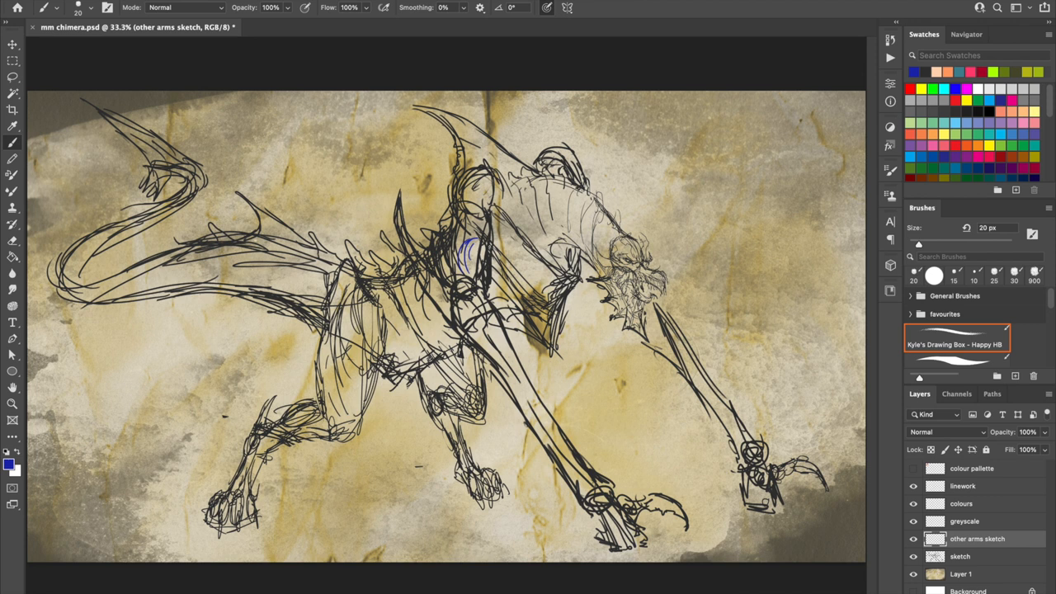
# - Sketch the second pair of arms in blue, then switch to magenta for the wings
pyautogui.moveTo(471, 248); pyautogui.dragTo(470, 429)
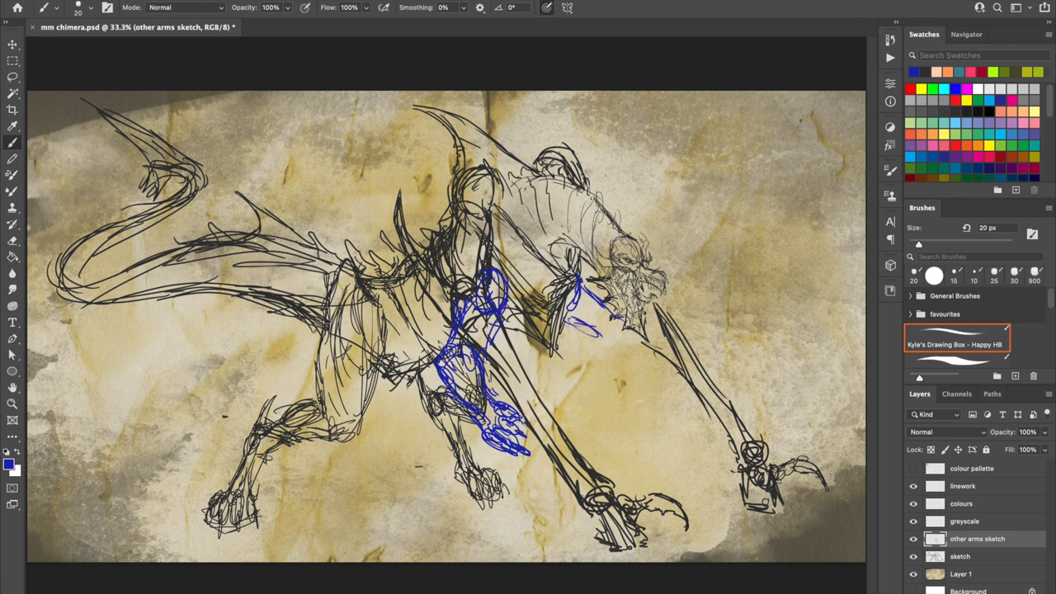
pyautogui.moveTo(578, 289); pyautogui.dragTo(677, 421)
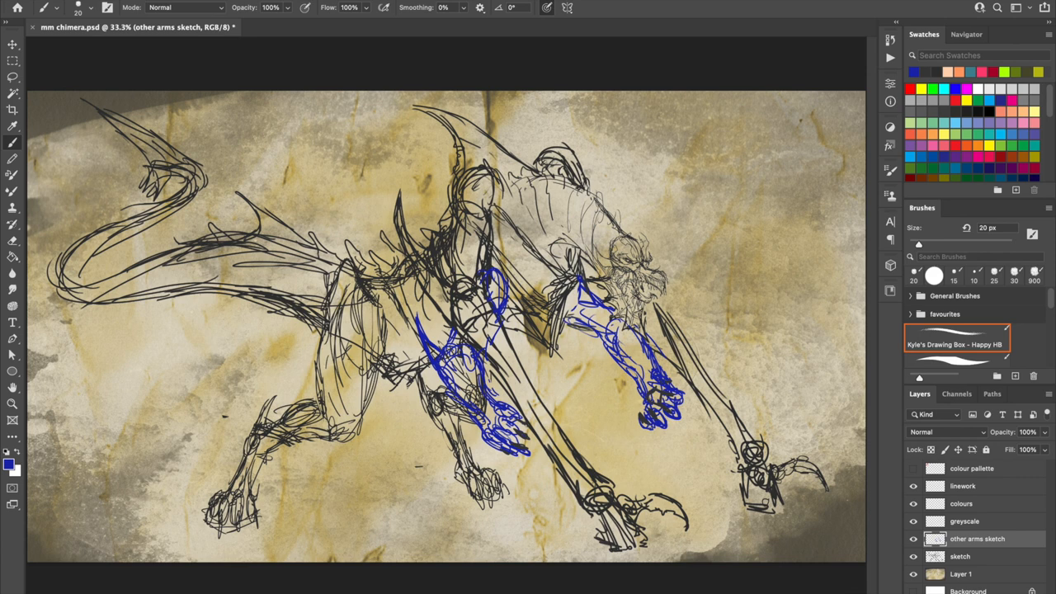
pyautogui.click(9, 486)
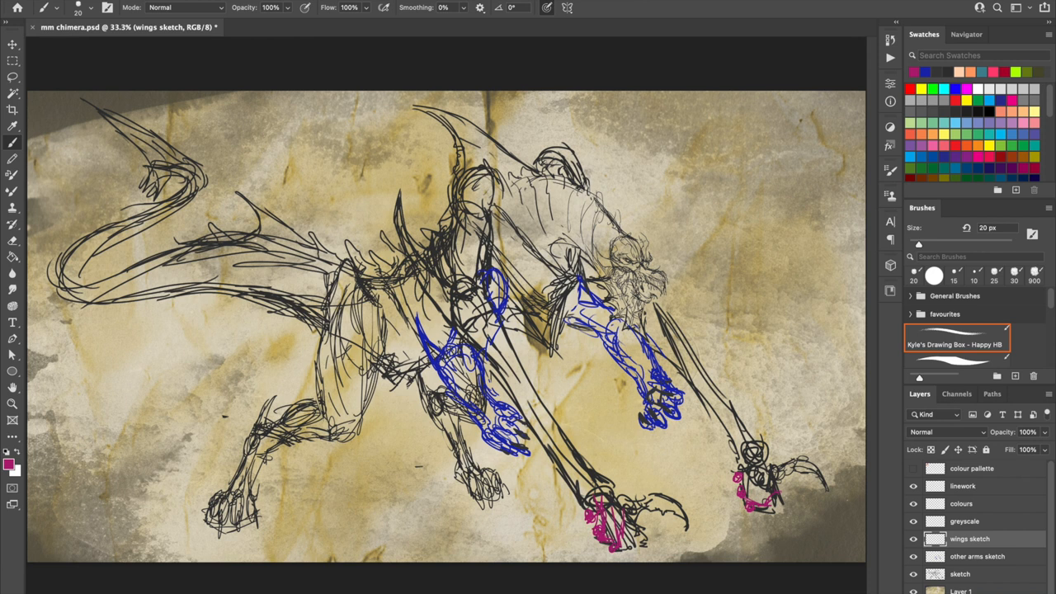
# - Draw sweeping magenta wing lines, then add a new 'hammerhead sketch' layer
pyautogui.moveTo(218, 248); pyautogui.dragTo(610, 536)
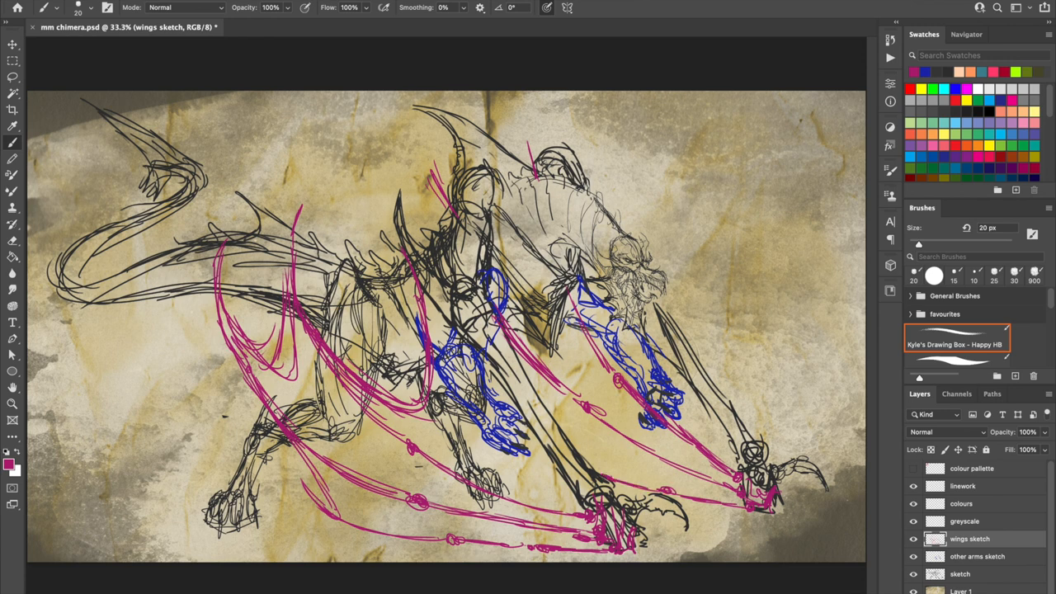
pyautogui.click(978, 556)
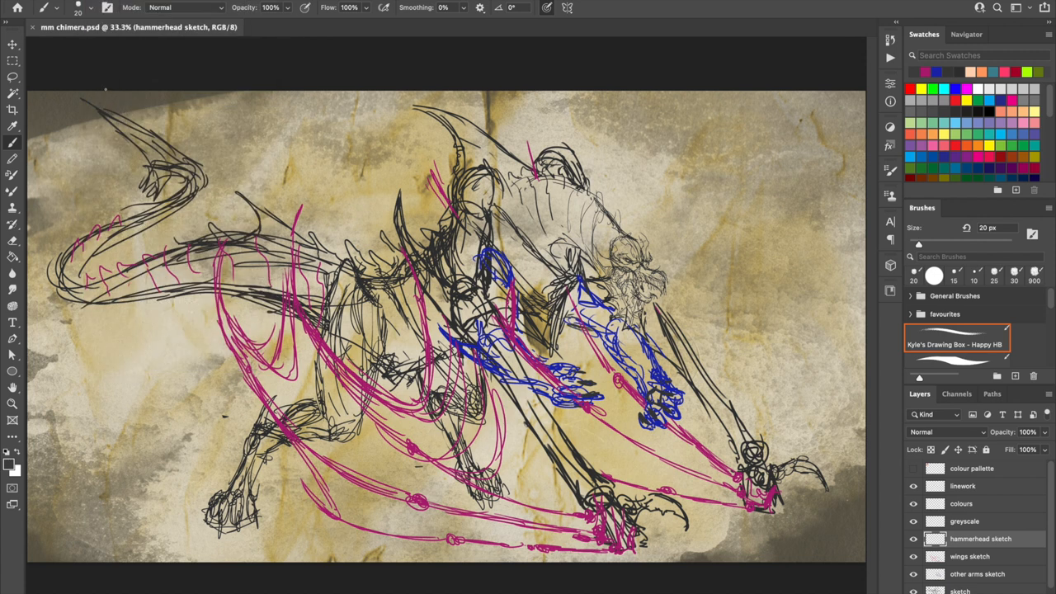
# - Sketch the black hammerhead above the creature and reposition it nearer the body
pyautogui.moveTo(669, 124); pyautogui.dragTo(726, 173)
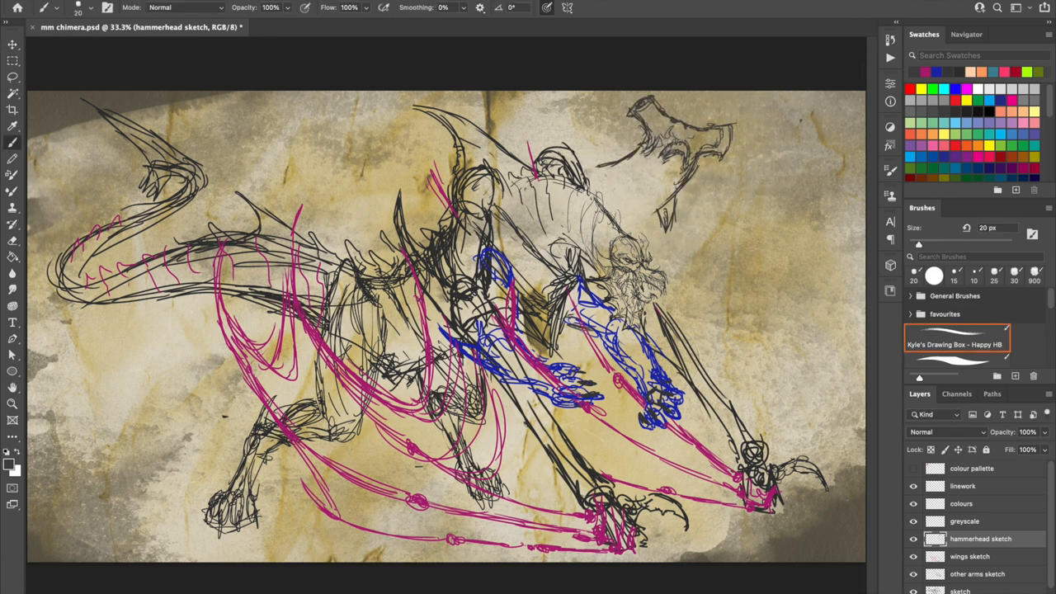
pyautogui.moveTo(677, 124); pyautogui.dragTo(718, 165)
pyautogui.write('wolf head sketch')
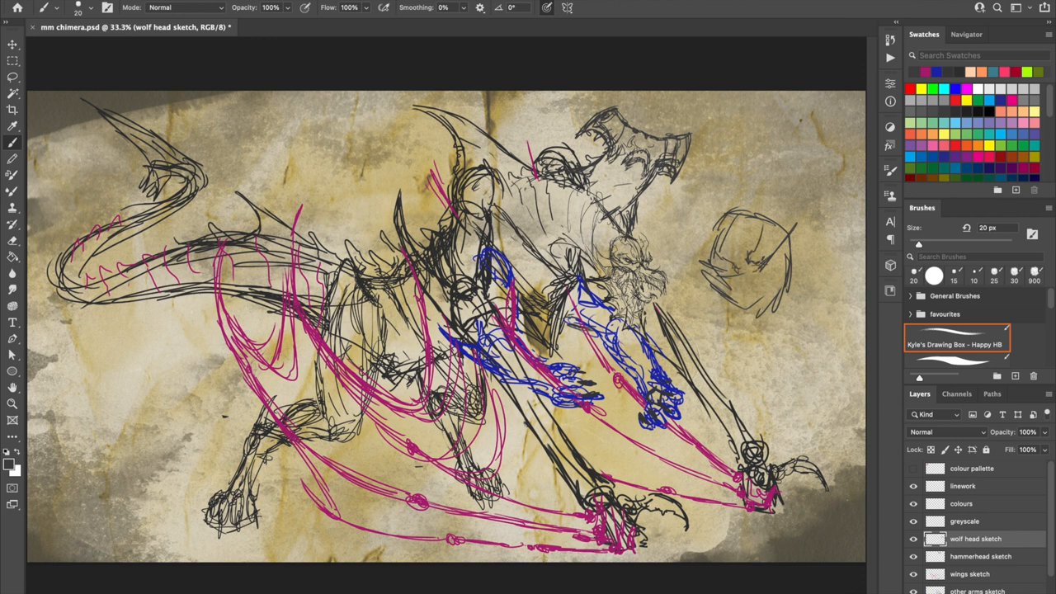
# - Select the sketch layers to gather them into a 'sketches' group
pyautogui.moveTo(735, 248); pyautogui.dragTo(759, 289)
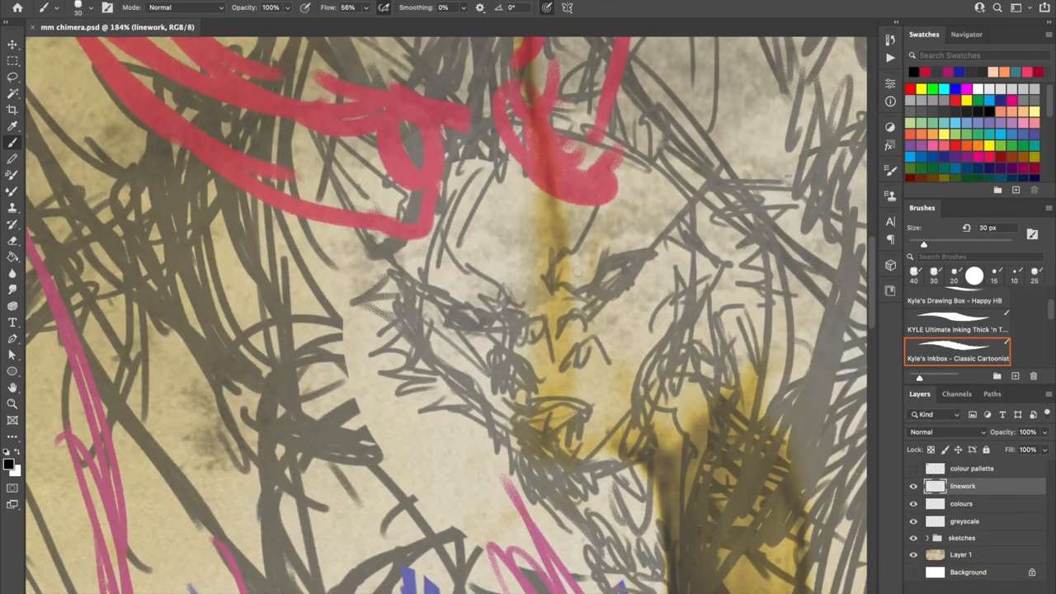
# - Ink the wolf's brow, eye lines and head outline in black over the grey sketch
pyautogui.moveTo(553, 281); pyautogui.dragTo(647, 252)
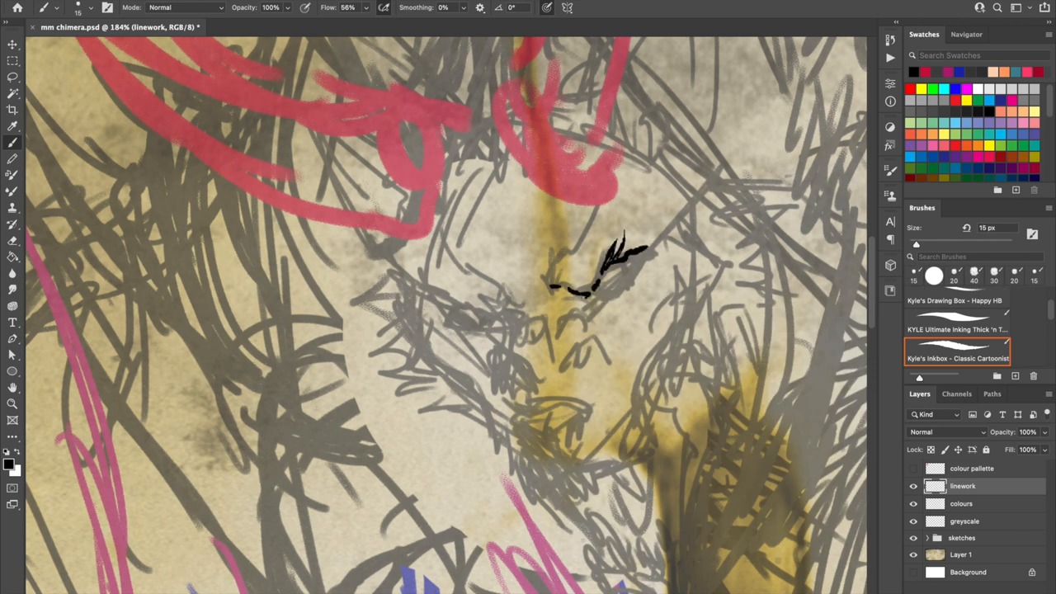
pyautogui.moveTo(594, 281); pyautogui.dragTo(643, 223)
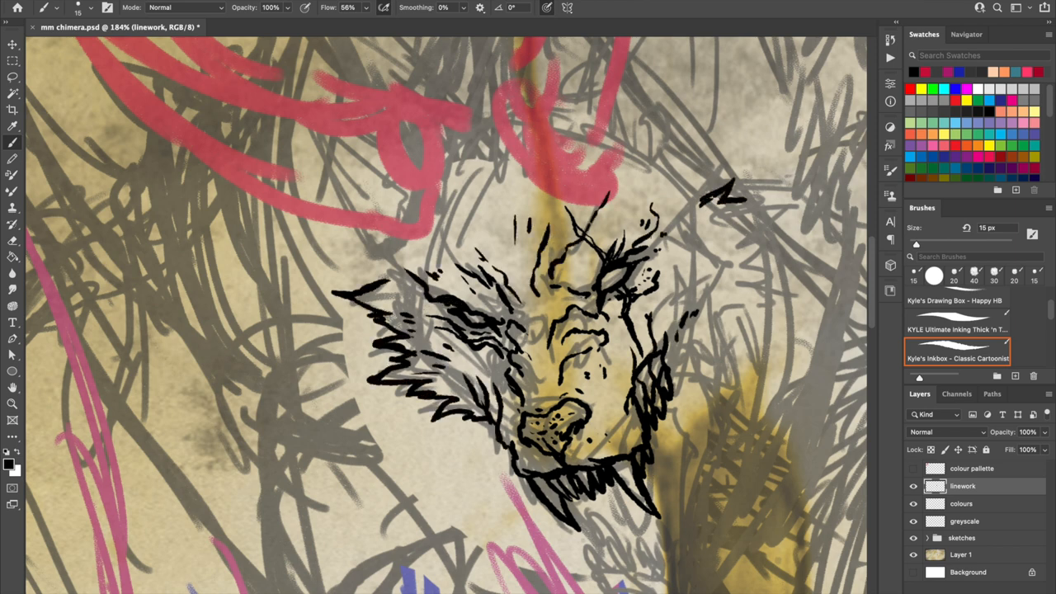
pyautogui.scroll(-3)
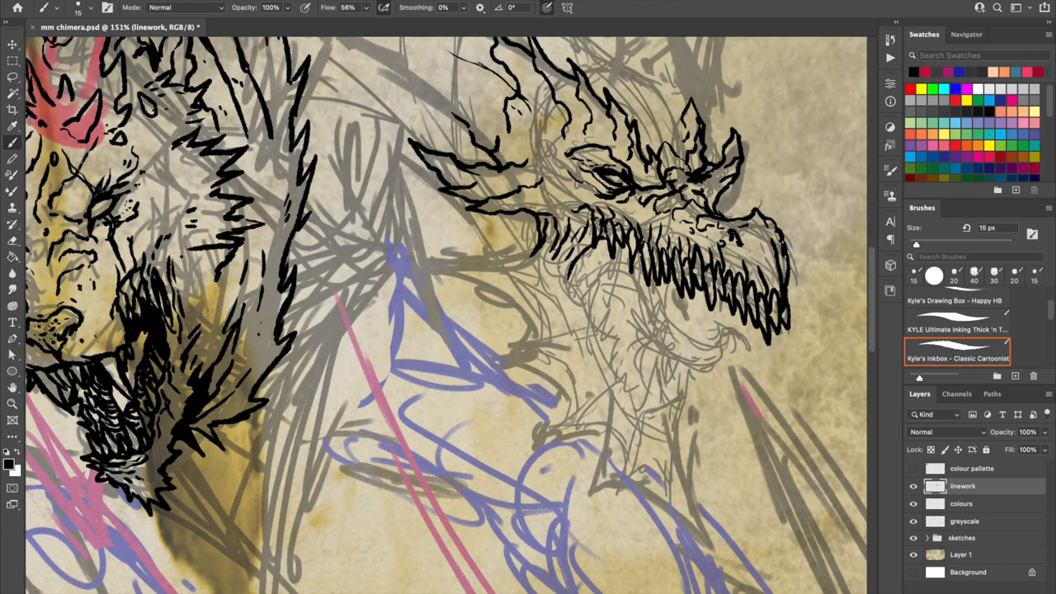
# - Ink the open-jawed third head in black over its sketch lines
pyautogui.moveTo(405, 264); pyautogui.dragTo(544, 458)
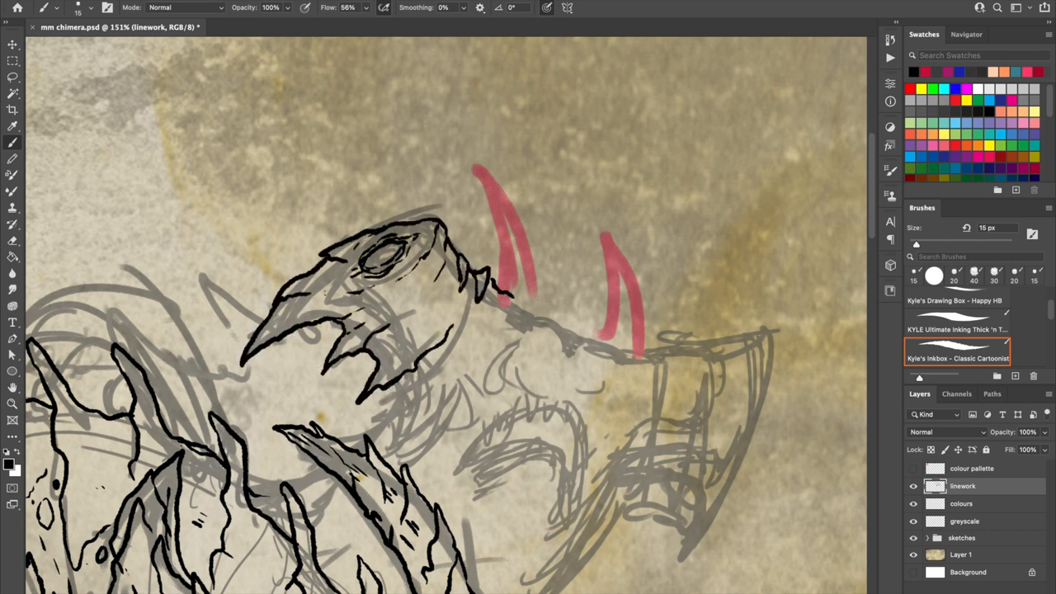
# - Ink the curved horns and spiky mane around the wolf head in black
pyautogui.moveTo(495, 289); pyautogui.dragTo(751, 334)
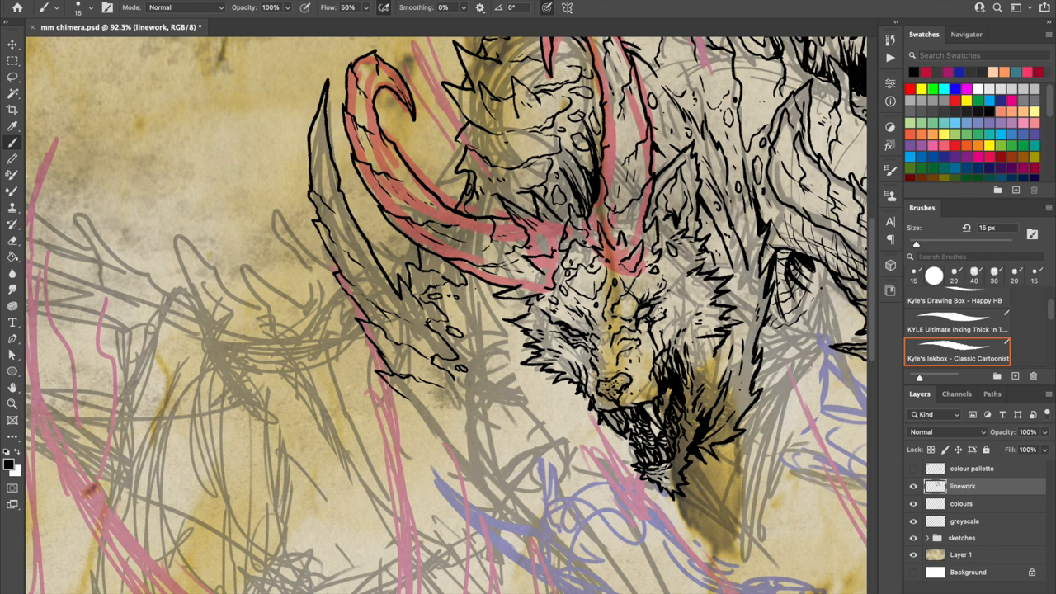
# - Ink the long bony leg and its hooked claw in black outlines
pyautogui.scroll(-3)
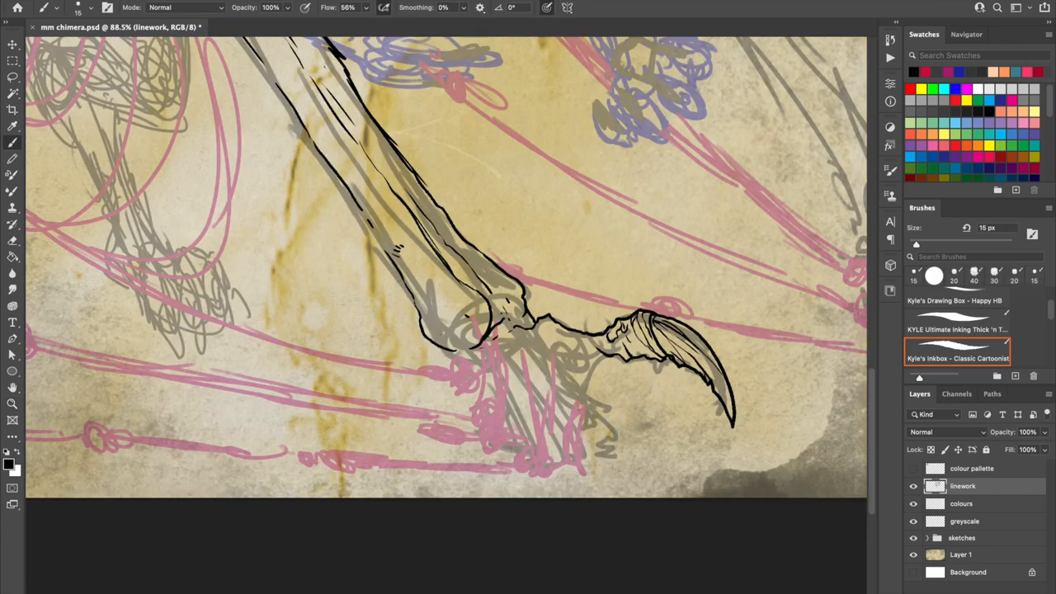
pyautogui.moveTo(520, 347); pyautogui.dragTo(578, 479)
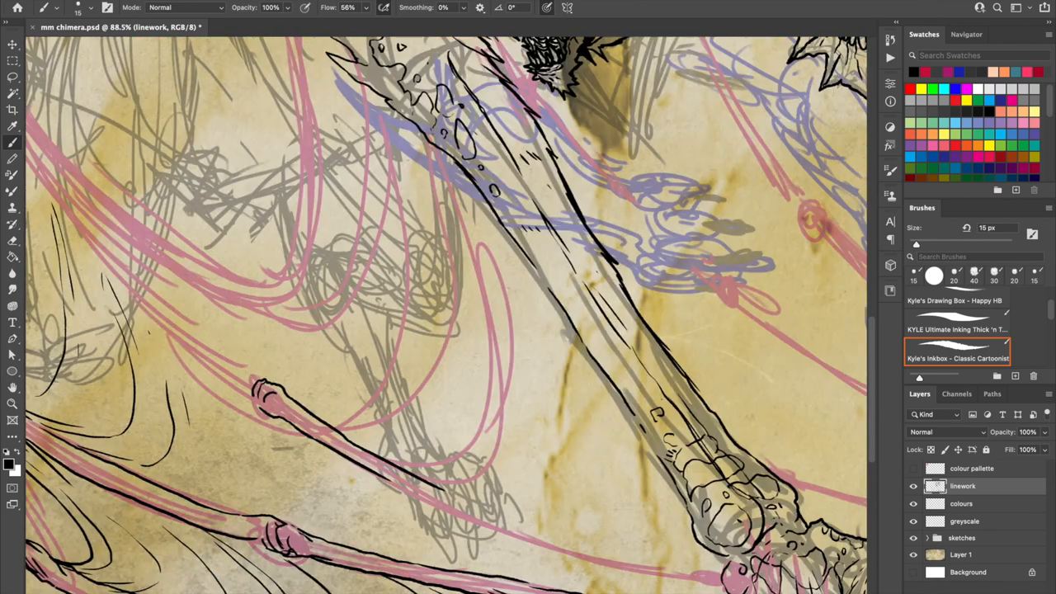
# - Ink bold black outlines and solid shadow shapes over the chimera sketch with the Classic Cartoonist brush
pyautogui.scroll(-3)
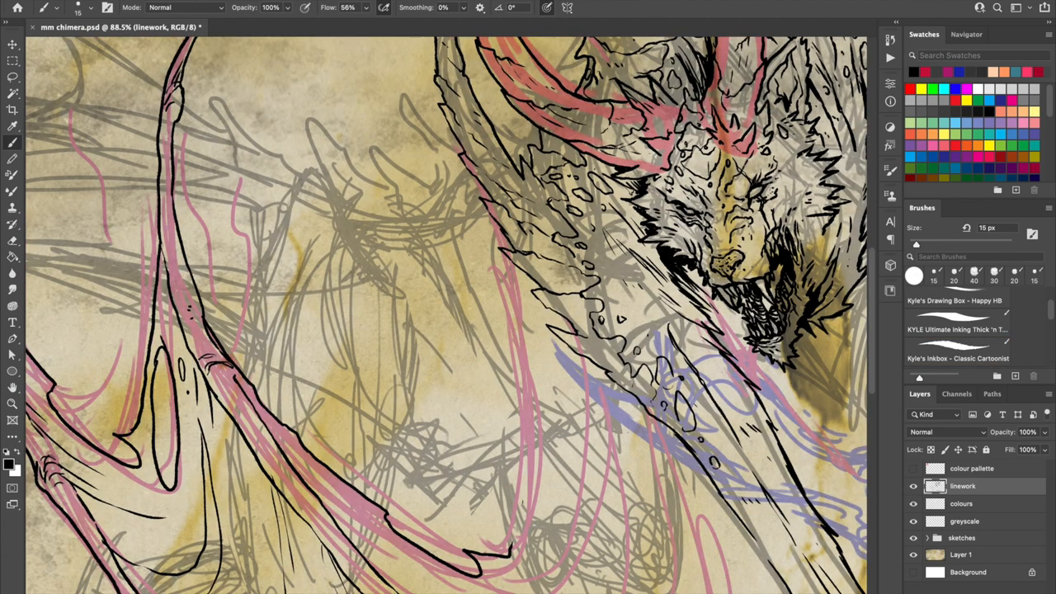
pyautogui.click(957, 359)
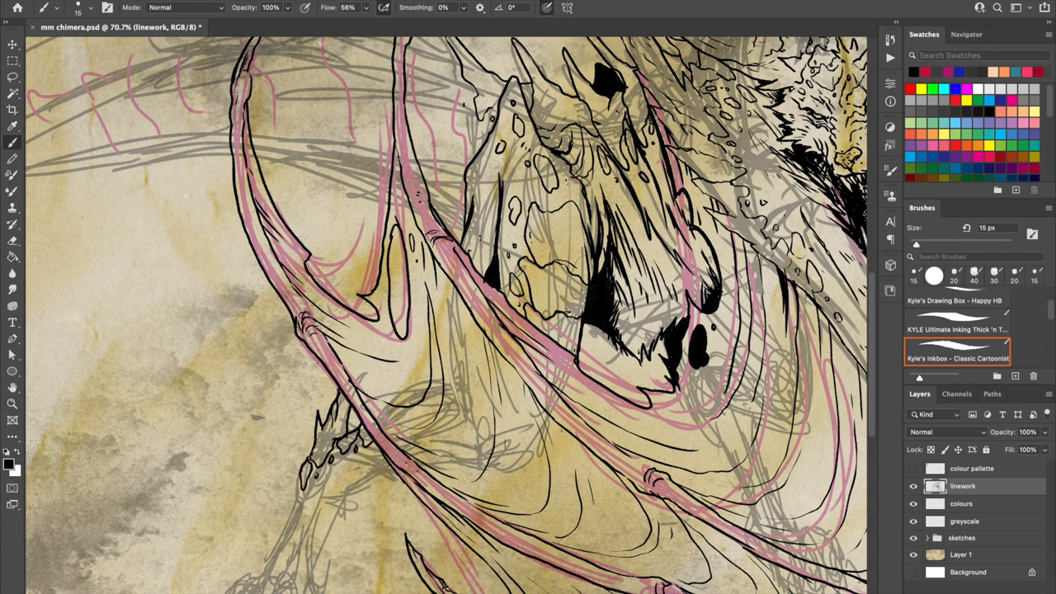
pyautogui.scroll(-3)
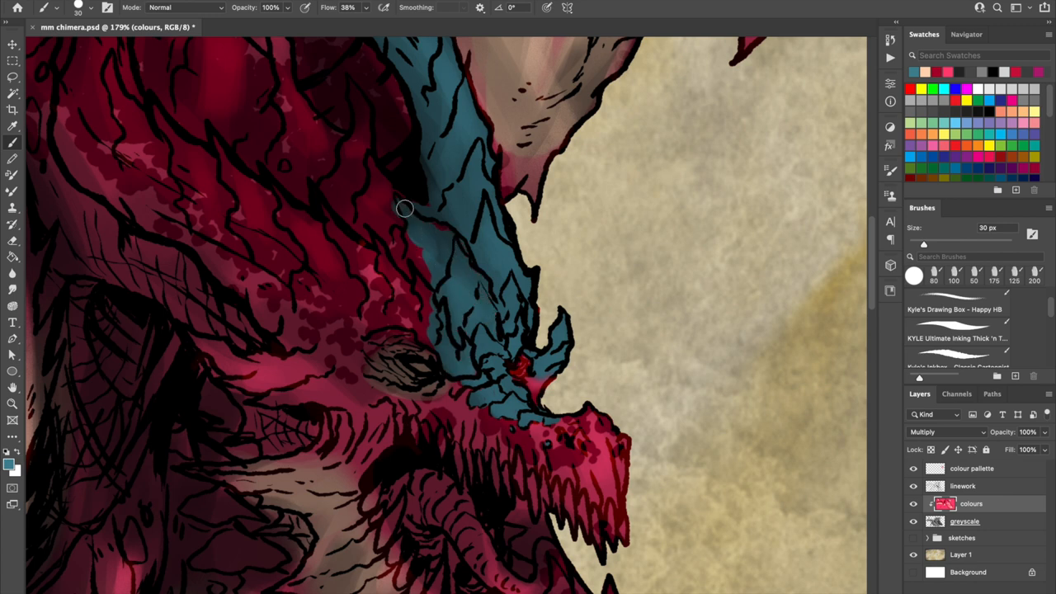
# - Zoom in on the chimera's head to paint crimson tones and the teal neck stripe
pyautogui.scroll(-3)
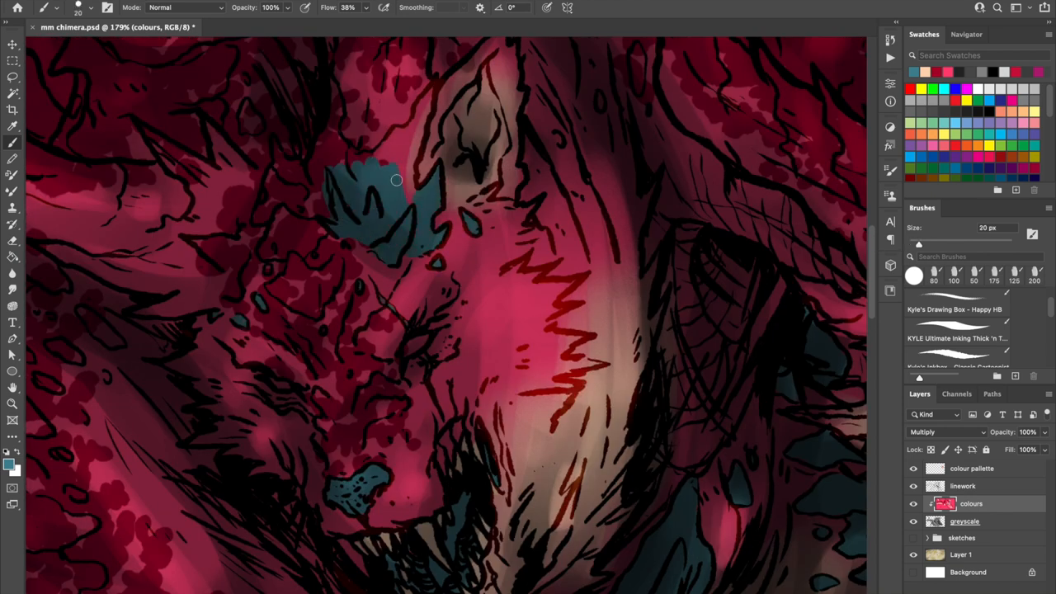
# - Brush red and teal colour over the chimera's mane and body on the colours layer
pyautogui.moveTo(396, 180); pyautogui.dragTo(308, 229)
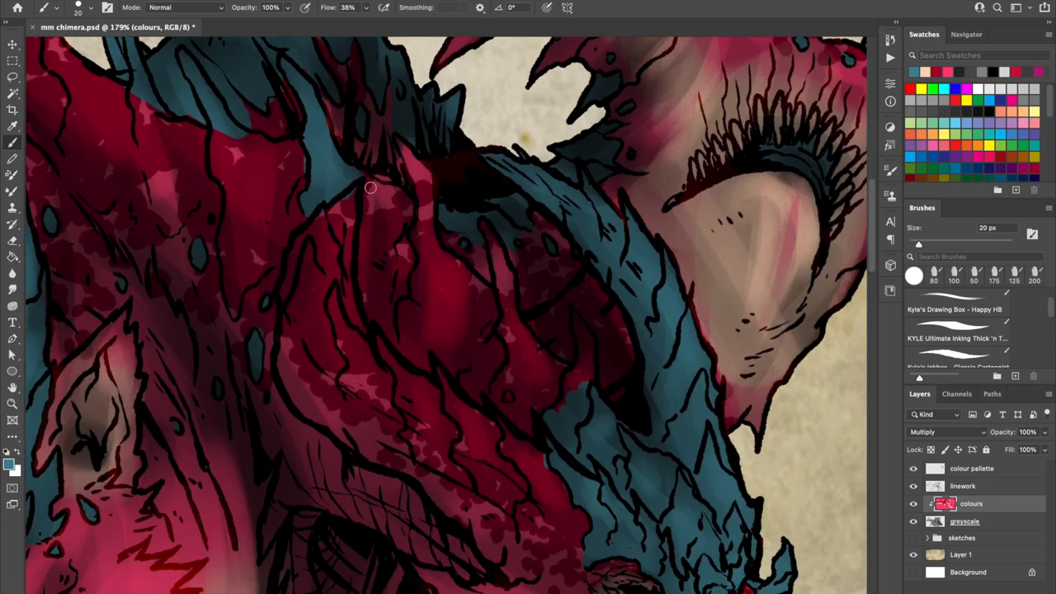
pyautogui.moveTo(370, 188); pyautogui.dragTo(500, 392)
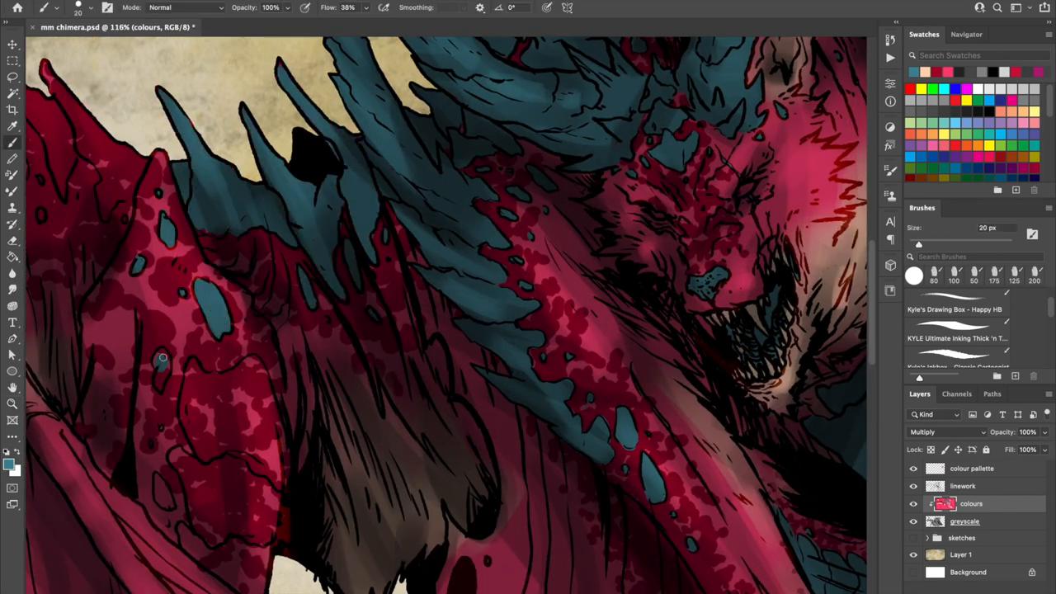
# - Finish colouring the chimera's mane, wings and tail in crimson, teal and russet brown
pyautogui.moveTo(162, 358); pyautogui.dragTo(274, 427)
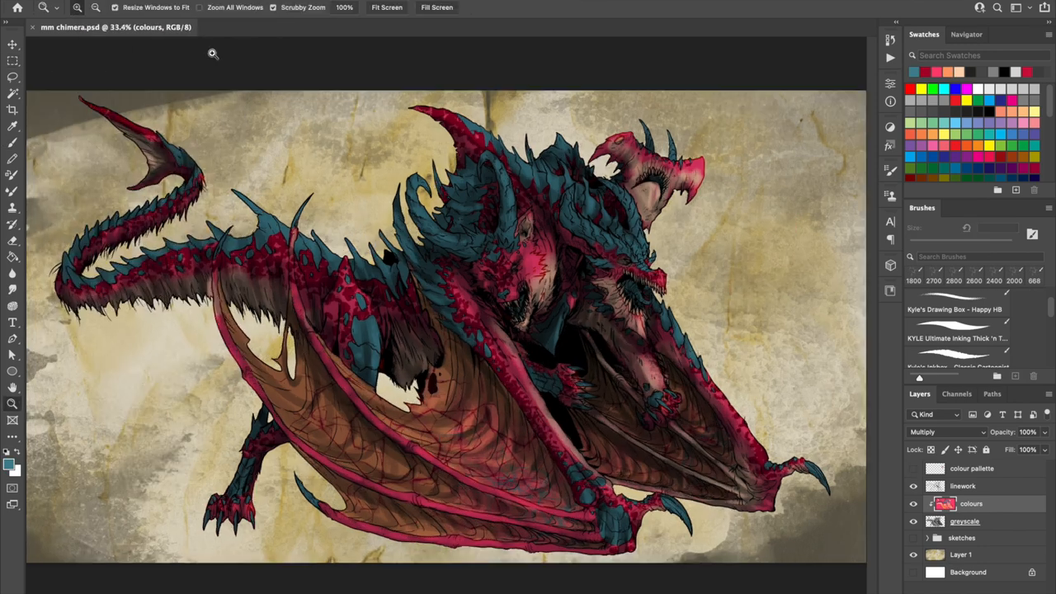
# - Colorize the greyscale shading with Hue/Saturation, settling on a blue-purple hue around 308, and apply it
pyautogui.moveTo(799, 450); pyautogui.dragTo(845, 449)
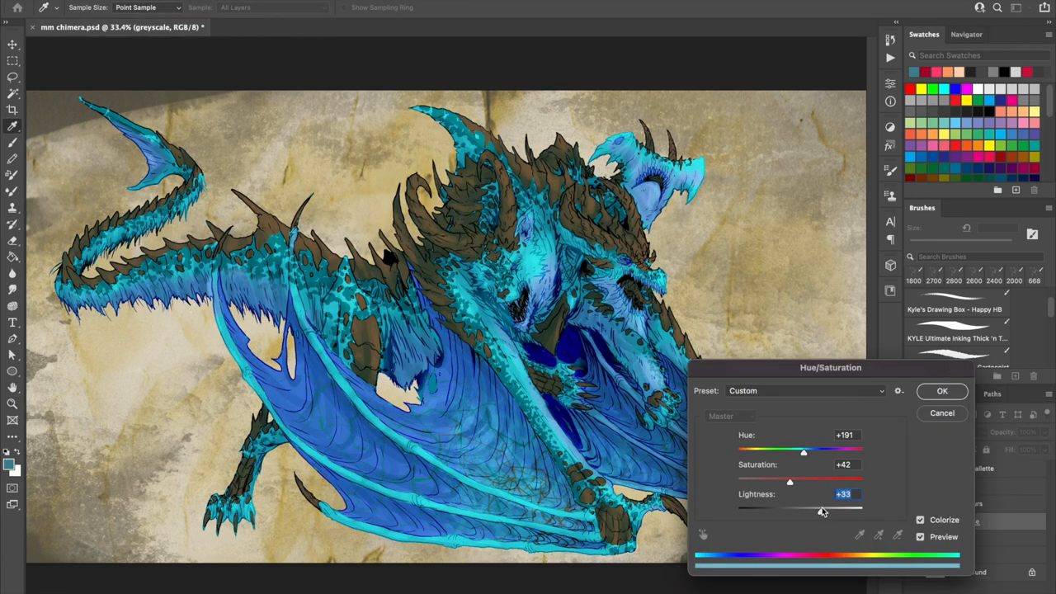
pyautogui.moveTo(803, 451); pyautogui.dragTo(743, 452)
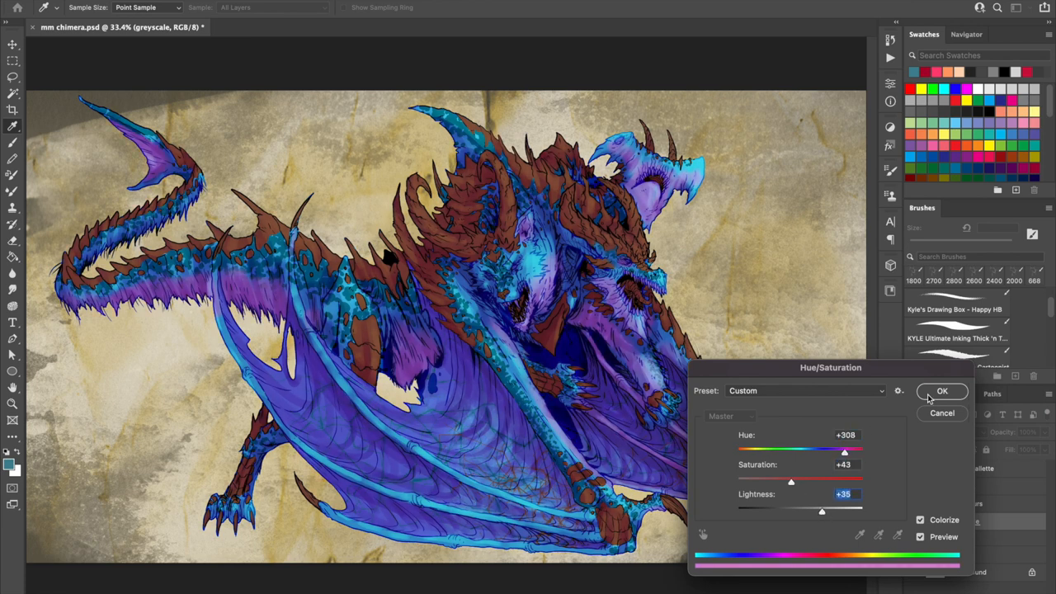
pyautogui.click(942, 391)
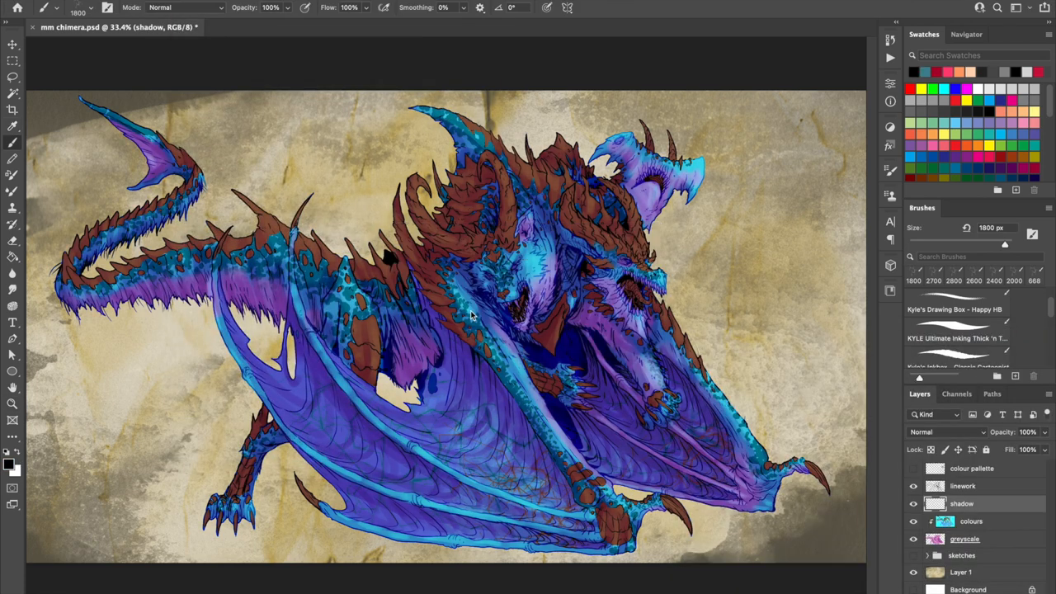
# - Paint black shadow strokes across the chimera's body and wings on the shadow layer
pyautogui.moveTo(495, 297); pyautogui.dragTo(578, 281)
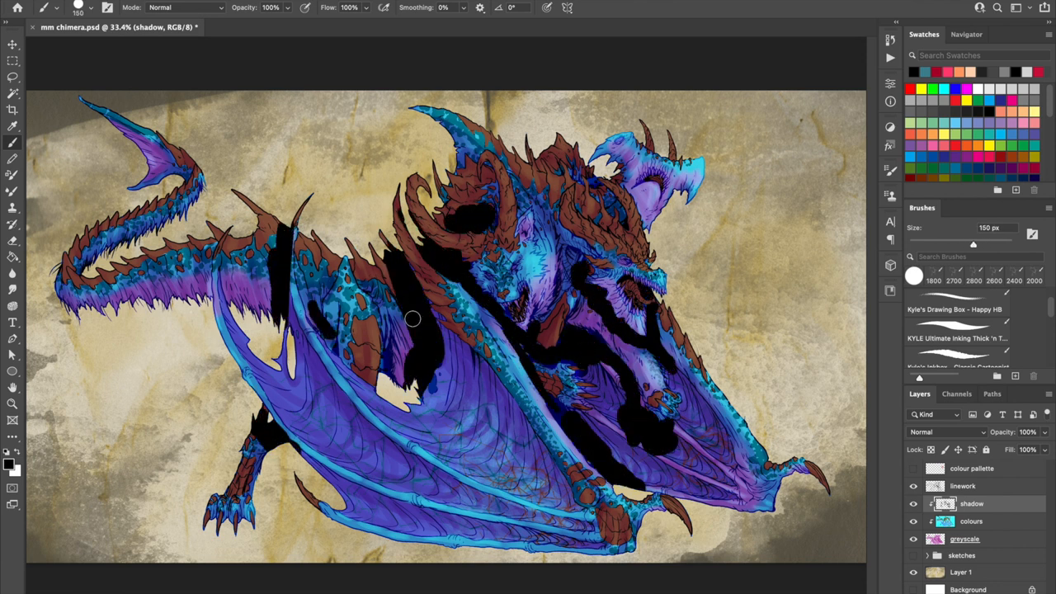
pyautogui.click(931, 432)
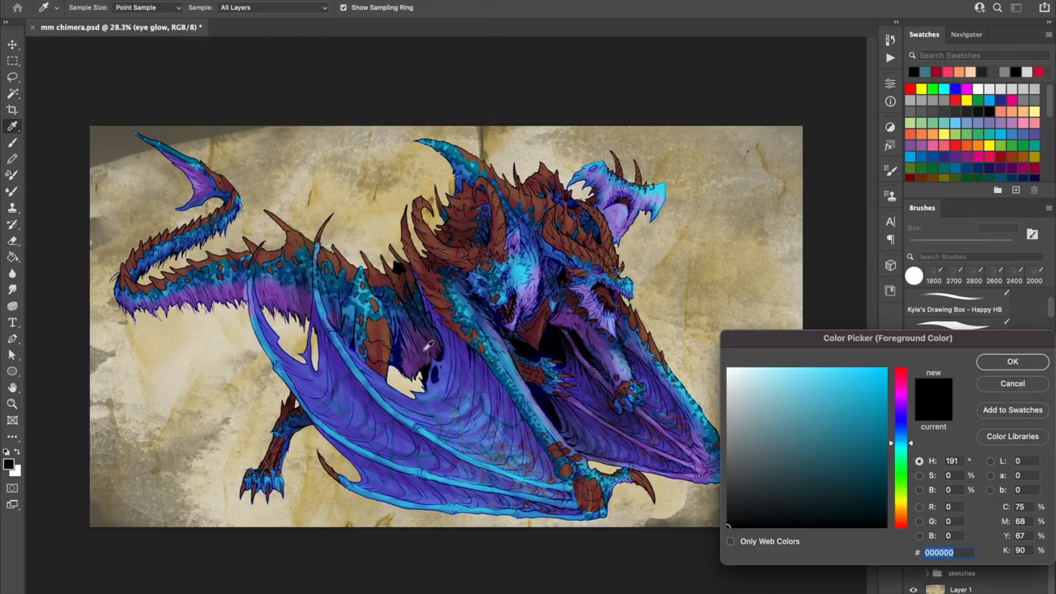
# - Pick a purple eye-glow colour and apply a purple Outer Glow of about 96 px to the lightning
pyautogui.click(1011, 362)
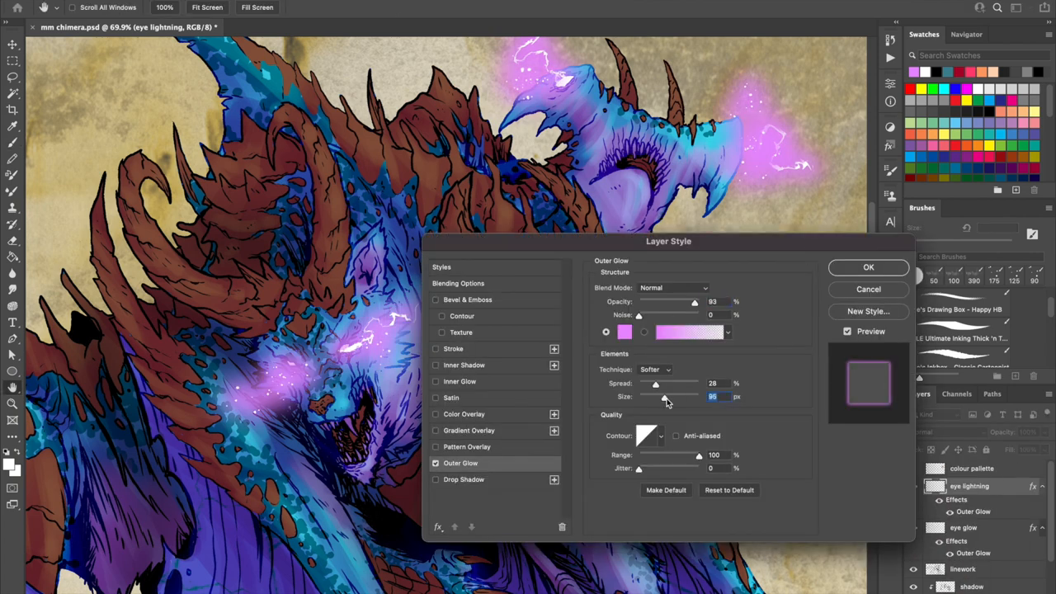
pyautogui.click(868, 266)
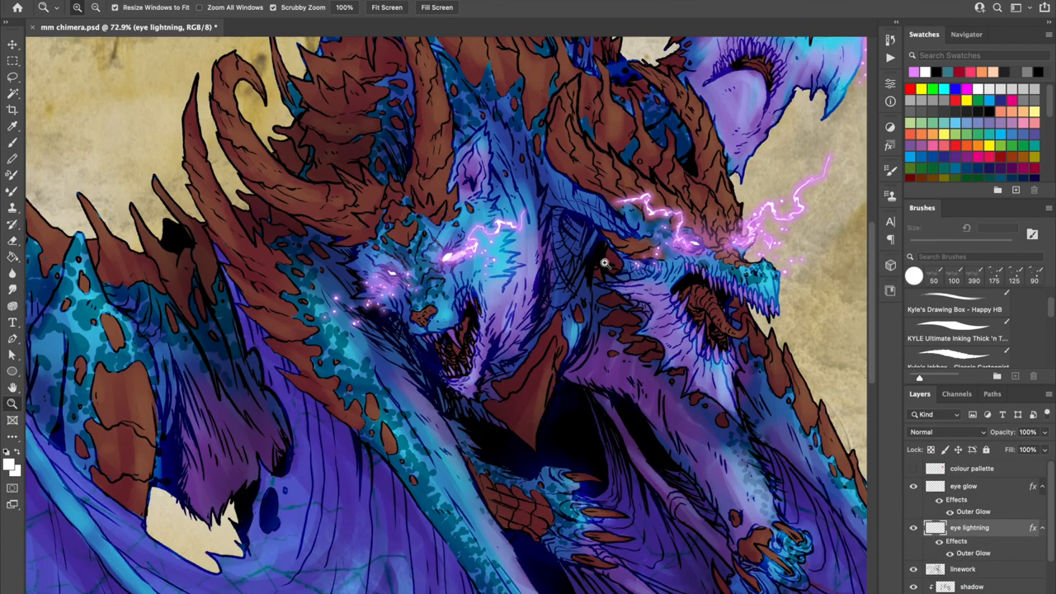